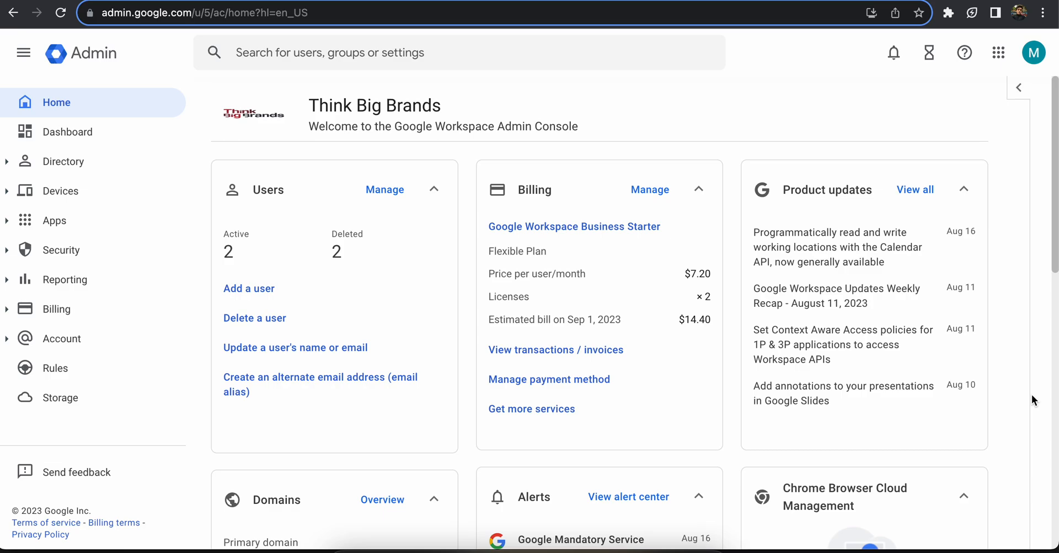
pyautogui.moveTo(1019, 395)
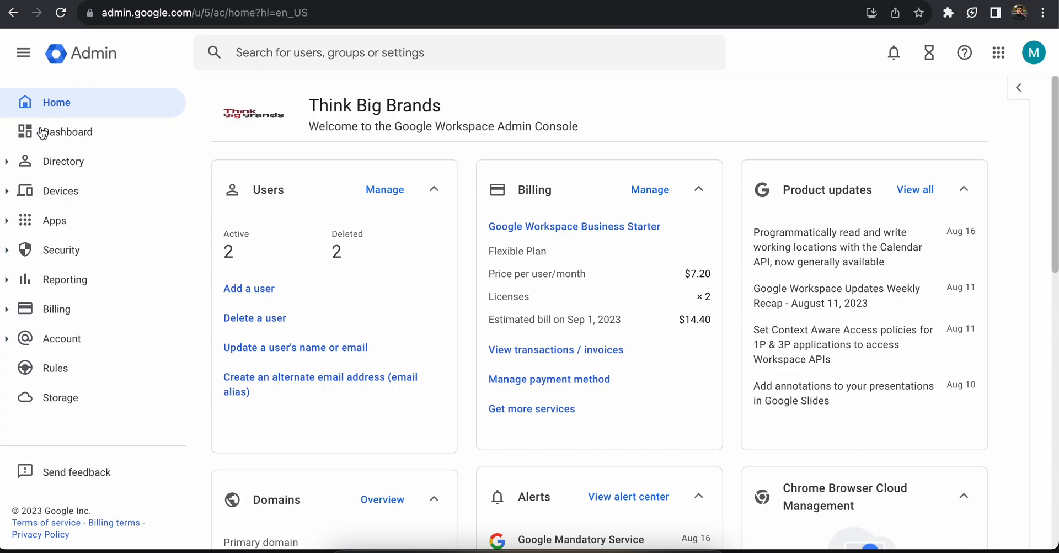
pyautogui.moveTo(129, 251)
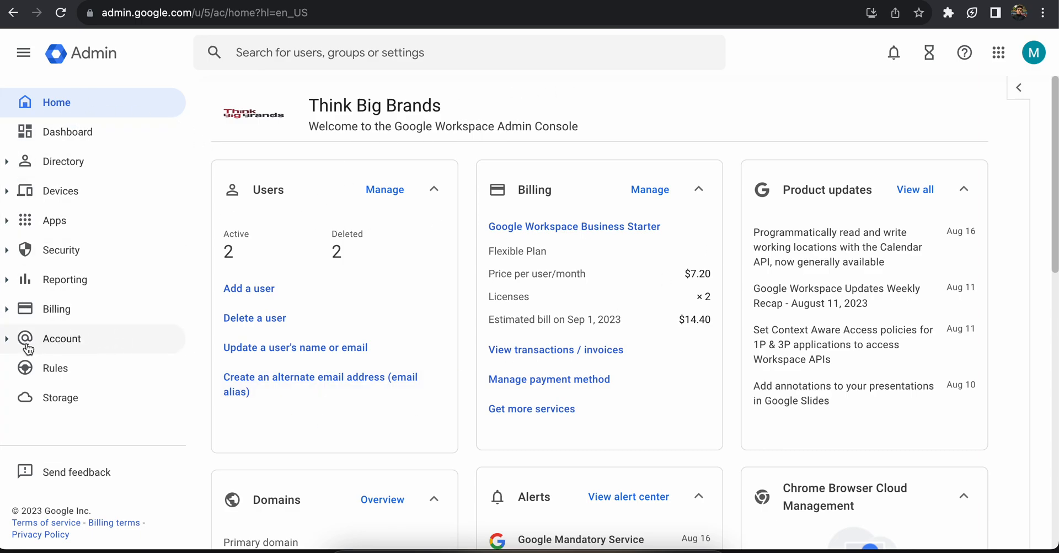
# - Go to Apps > Additional Google services and scroll down to Early Access Apps
pyautogui.click(54, 220)
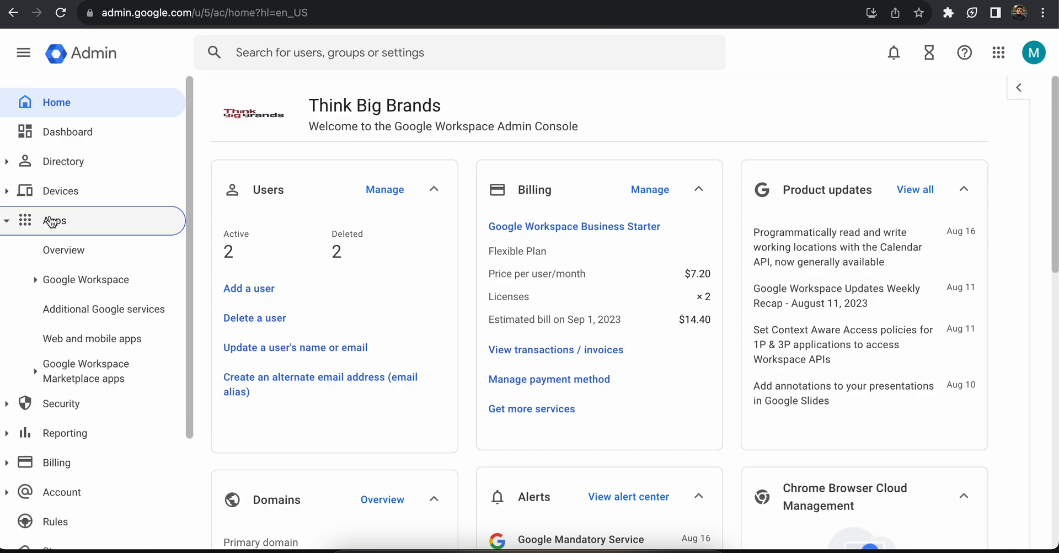
pyautogui.click(103, 309)
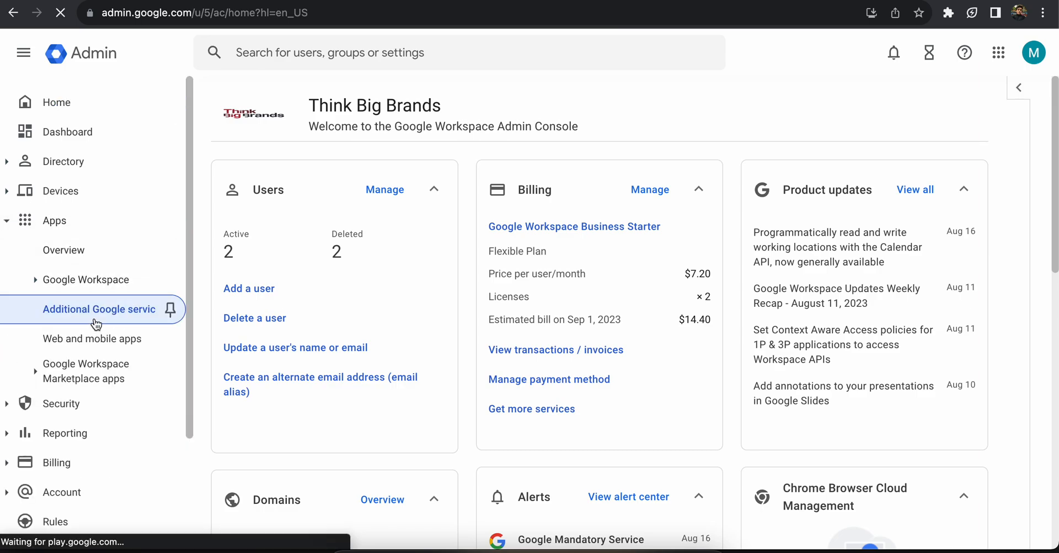
pyautogui.click(99, 309)
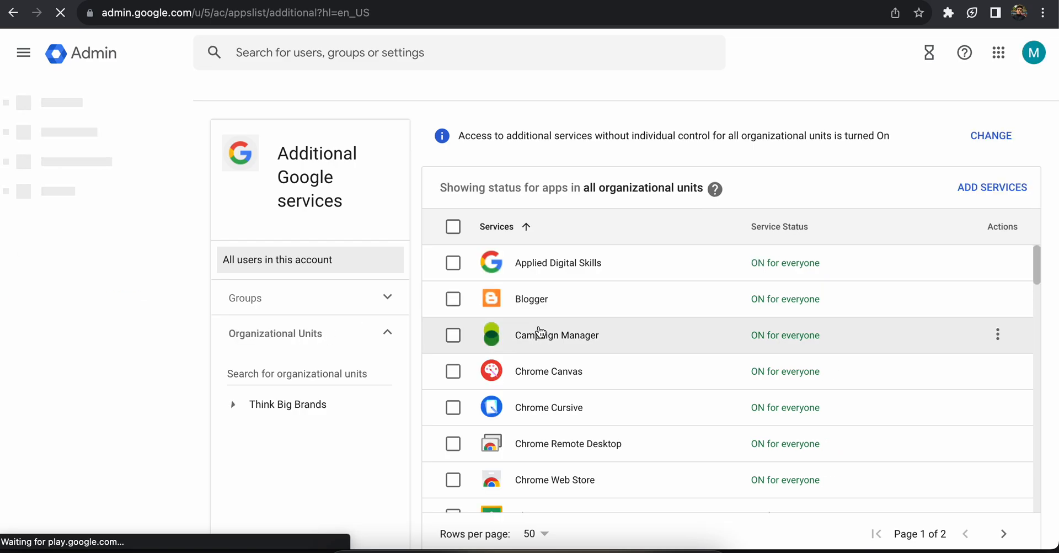
pyautogui.scroll(-3)
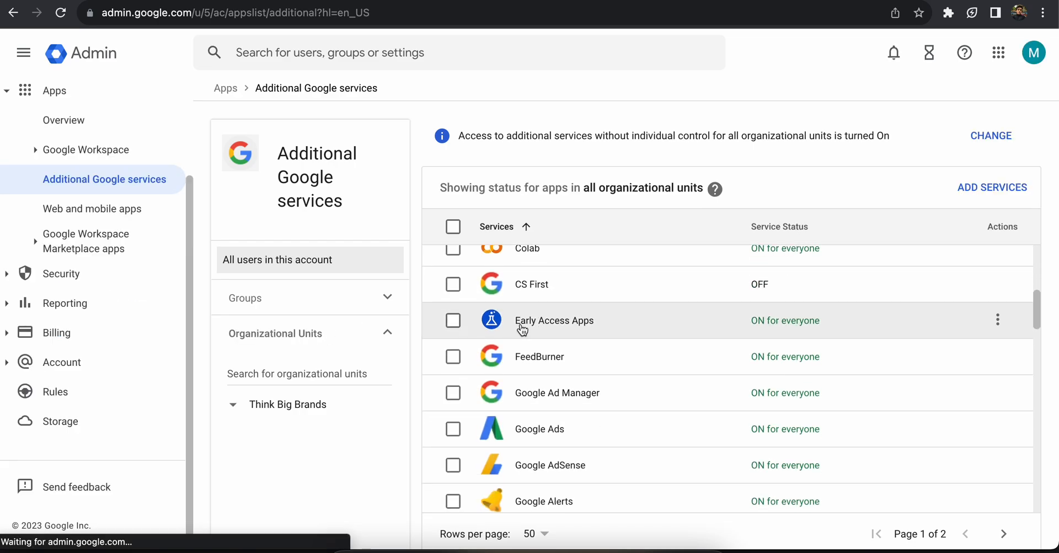
pyautogui.moveTo(561, 329)
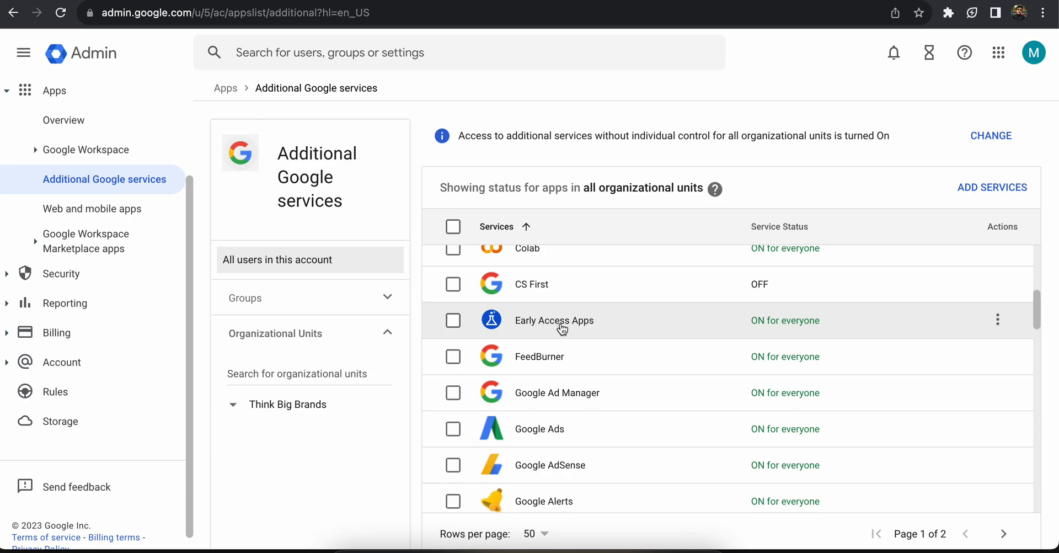
pyautogui.moveTo(764, 334)
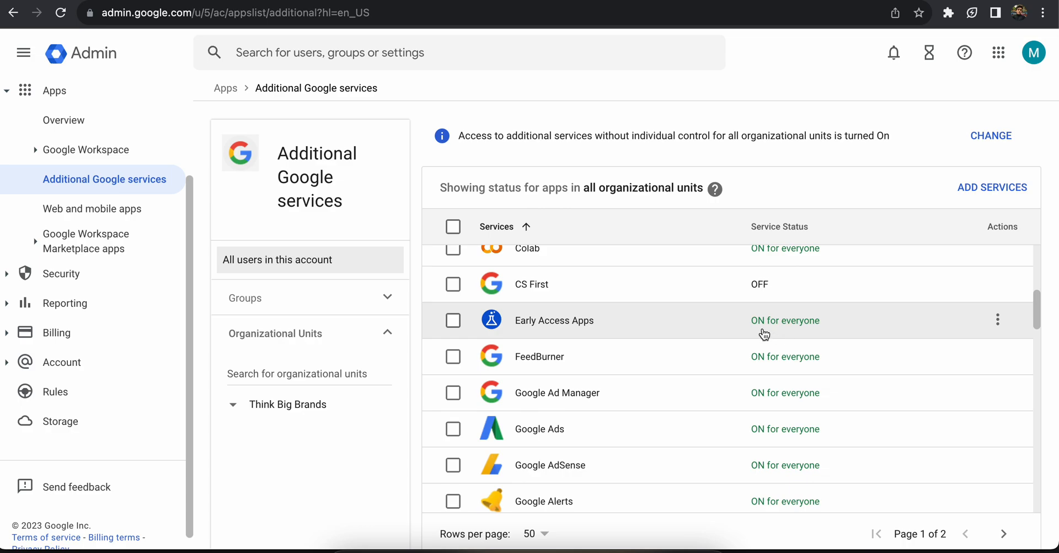
pyautogui.moveTo(758, 324)
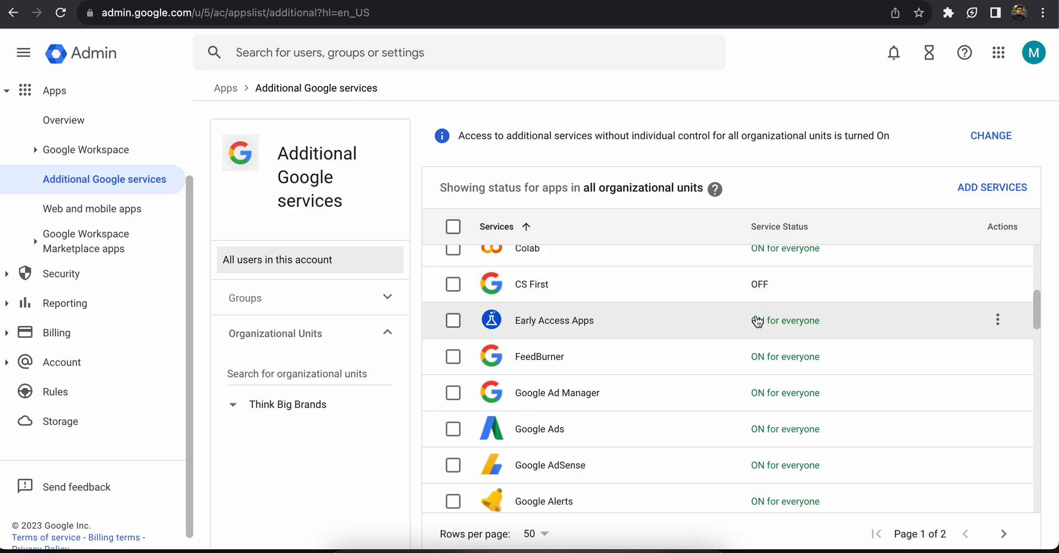
# - Open Early Access Apps and expand its Service status card to show ON/OFF for everyone
pyautogui.click(553, 319)
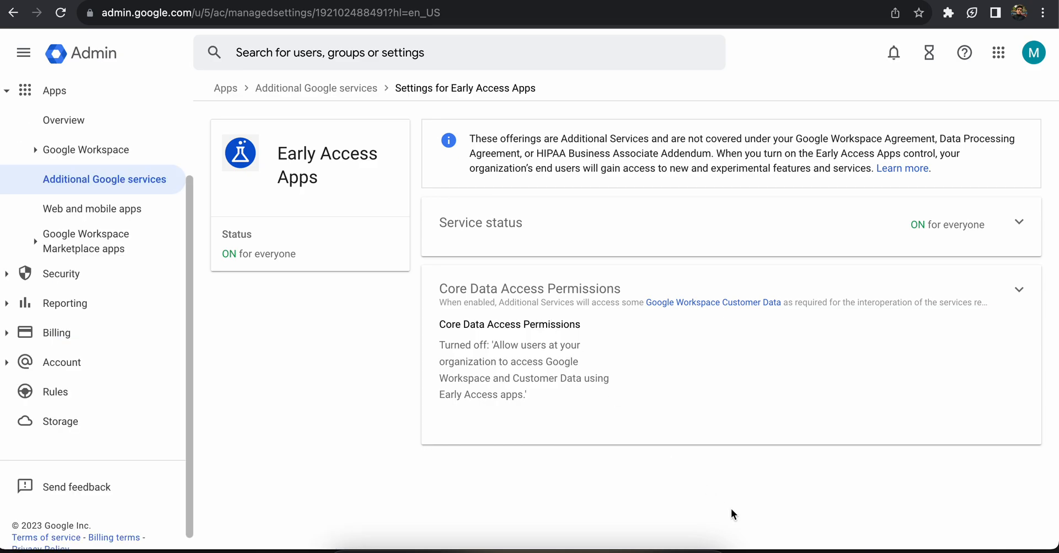
pyautogui.moveTo(1020, 222)
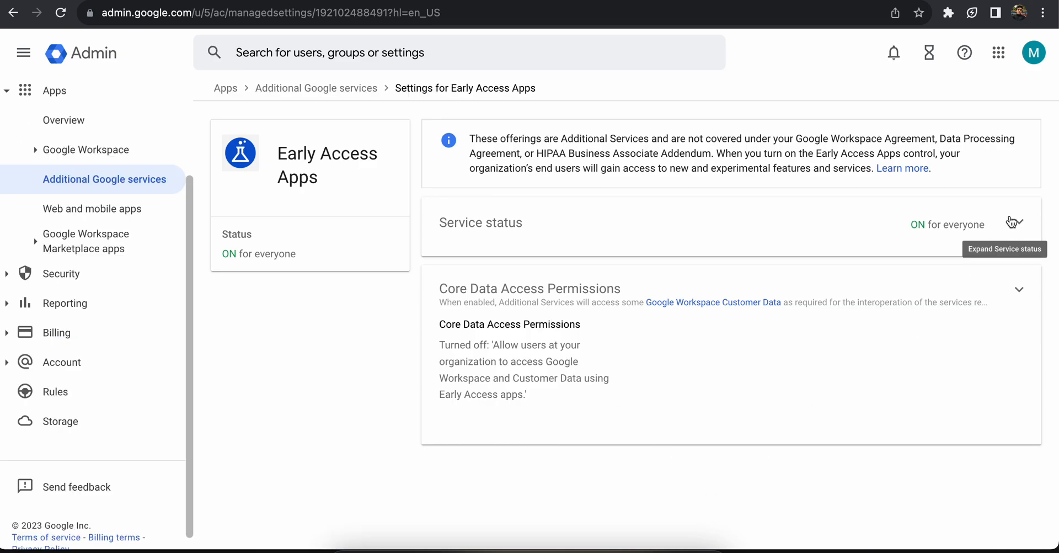
pyautogui.click(1018, 222)
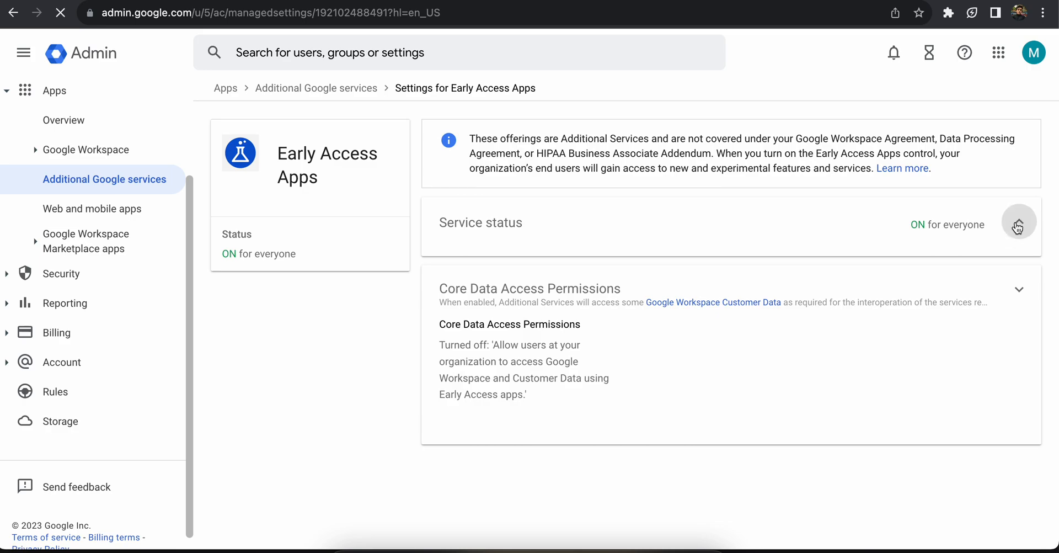
pyautogui.click(1019, 221)
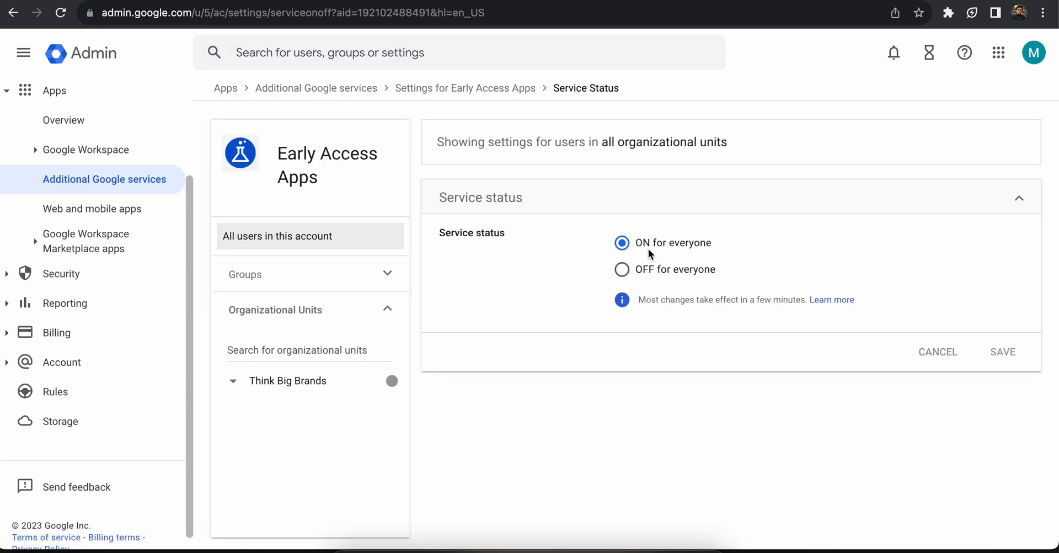
pyautogui.click(620, 269)
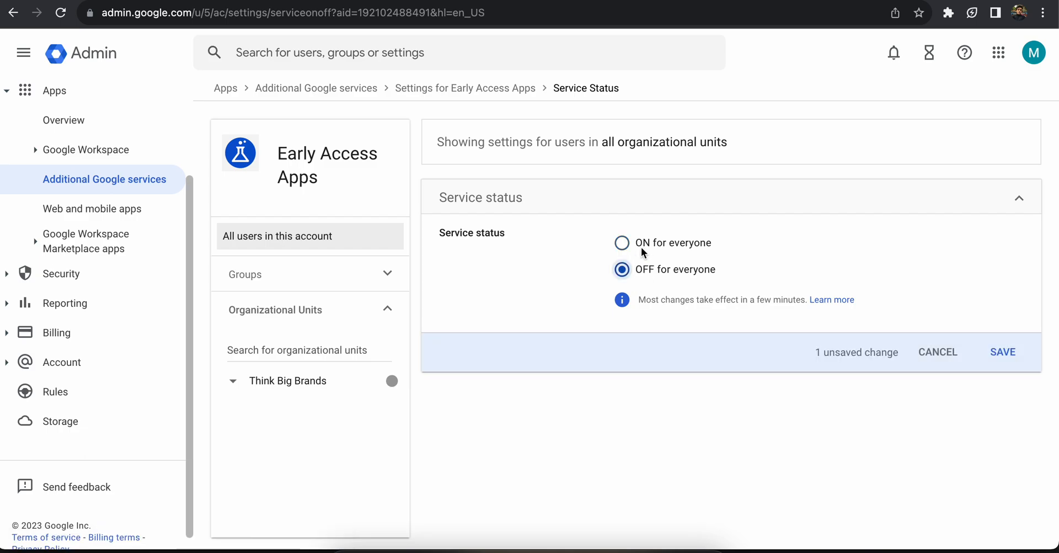
pyautogui.click(621, 243)
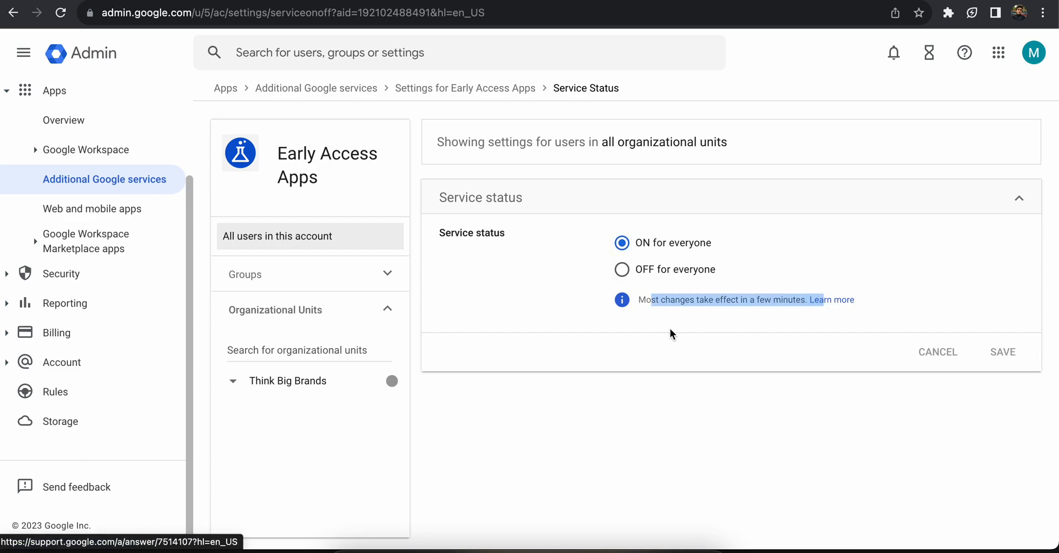
pyautogui.click(225, 88)
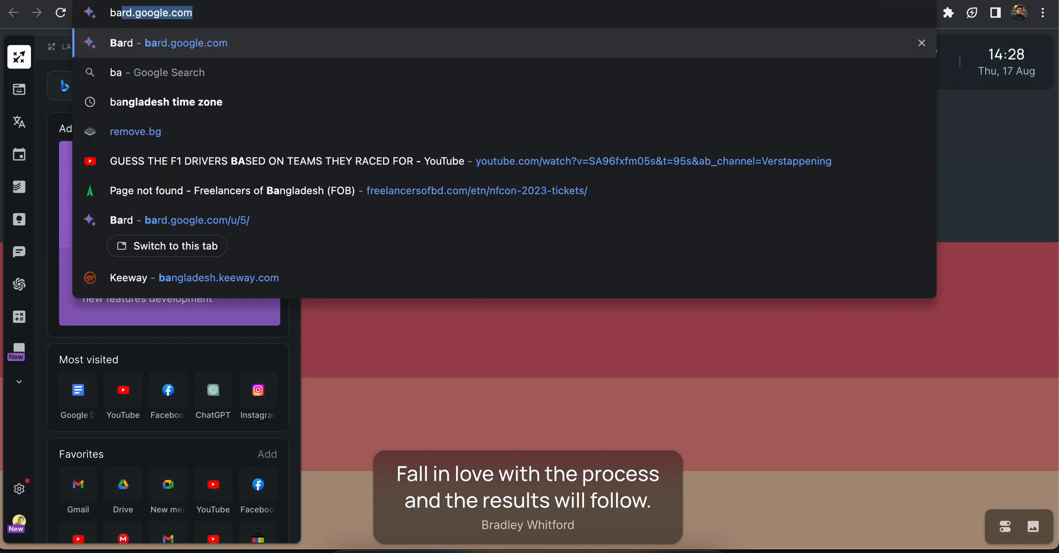
# - Enter 'bard' in the address bar and go to bard.google.com
pyautogui.write('bard')
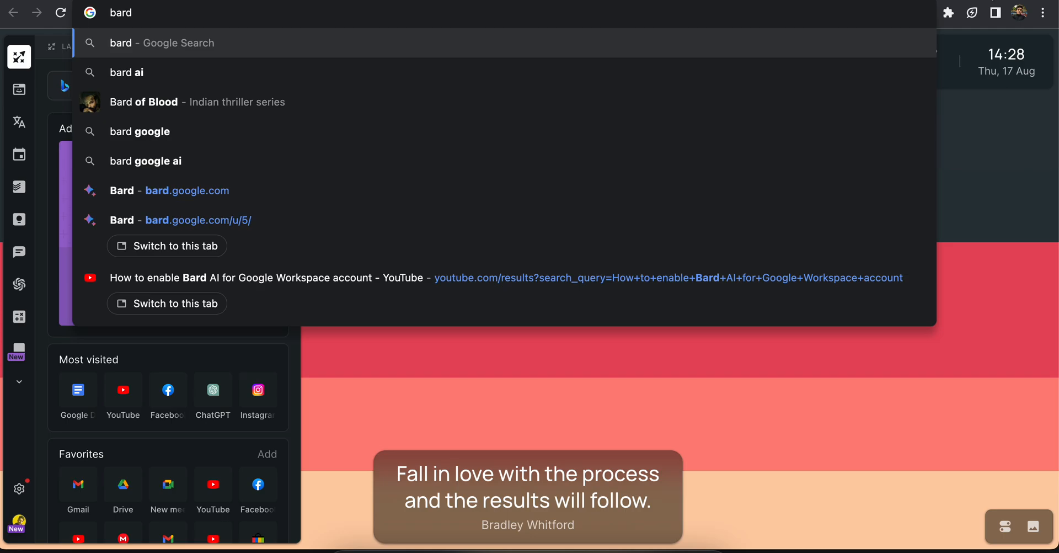
pyautogui.click(187, 190)
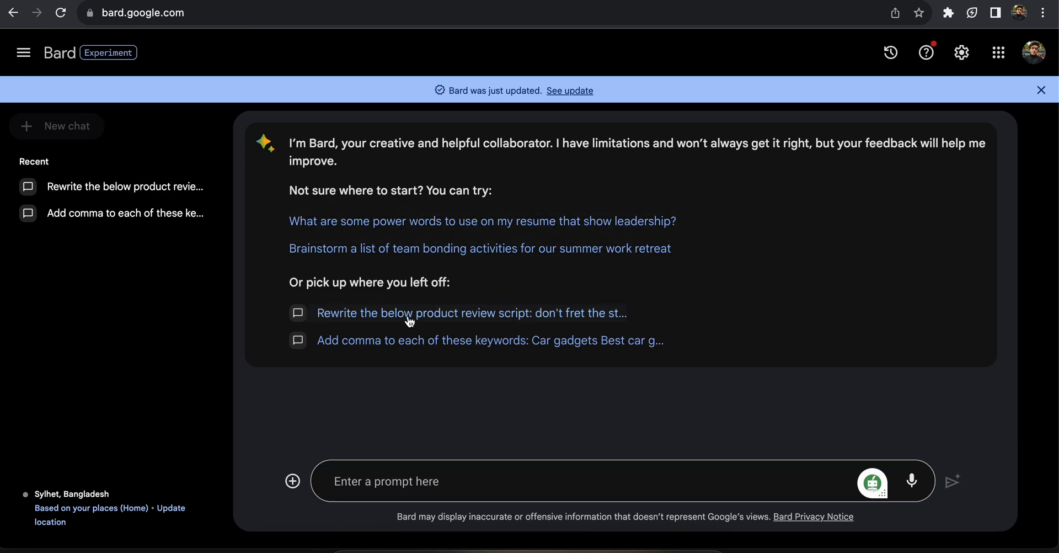
# - Switch Bard to the workspace account profile (bard.google.com/u/5/)
pyautogui.click(1033, 53)
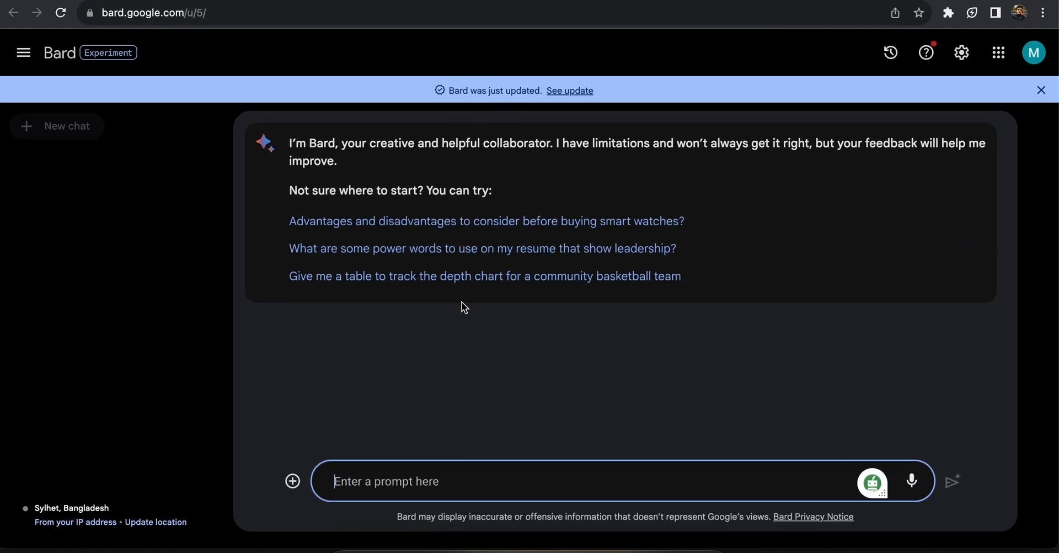
pyautogui.moveTo(400, 319)
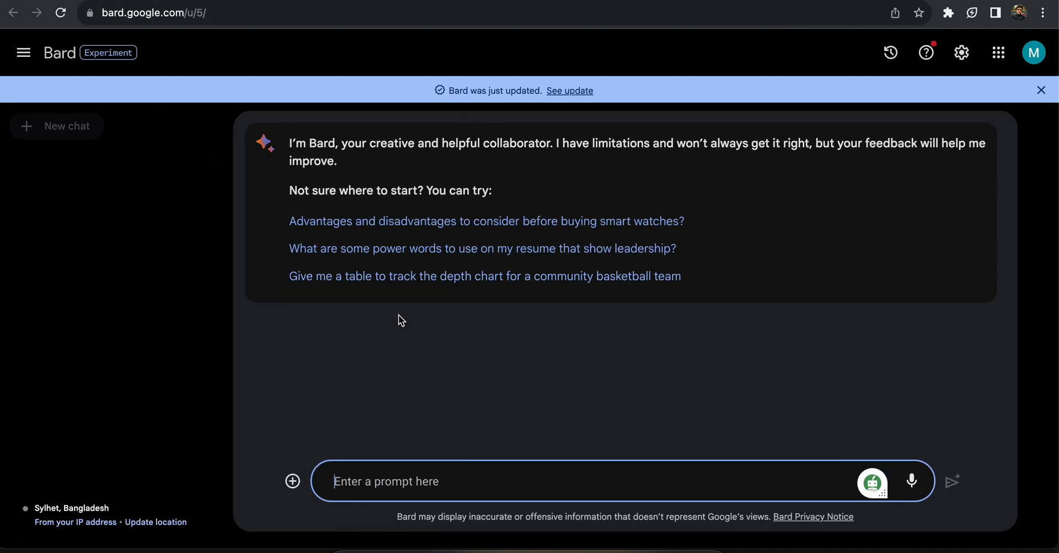
pyautogui.moveTo(413, 331)
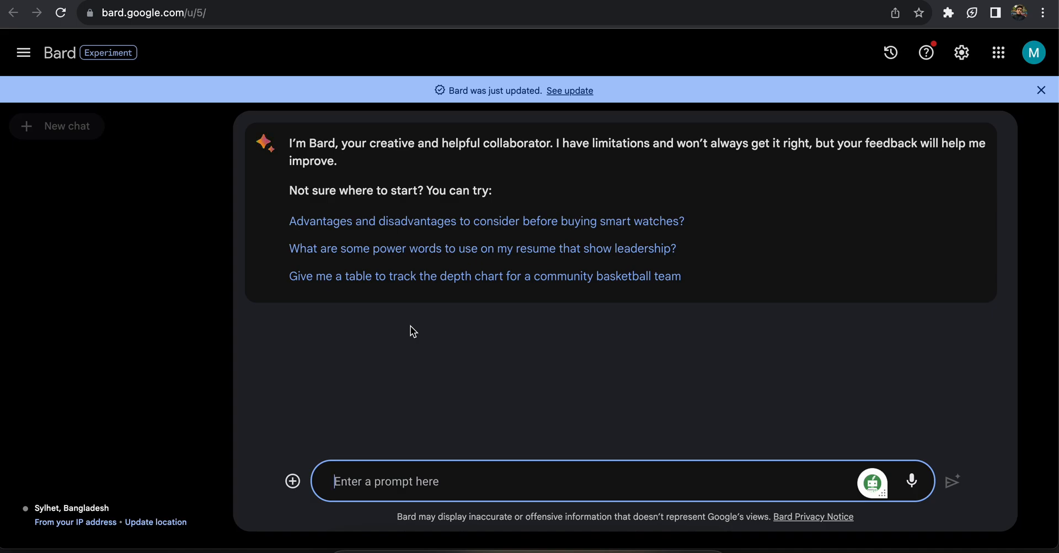
pyautogui.moveTo(522, 367)
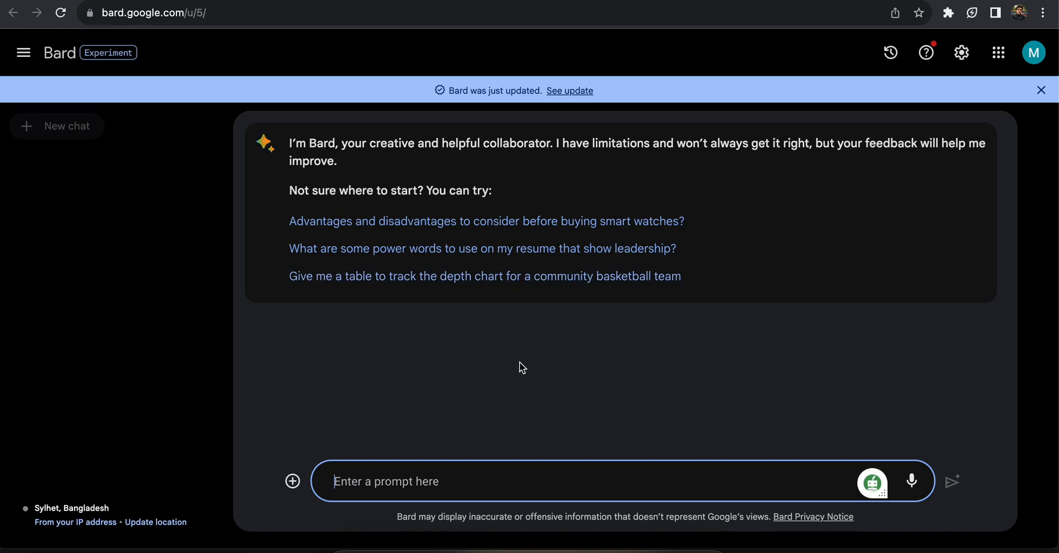
pyautogui.moveTo(796, 173)
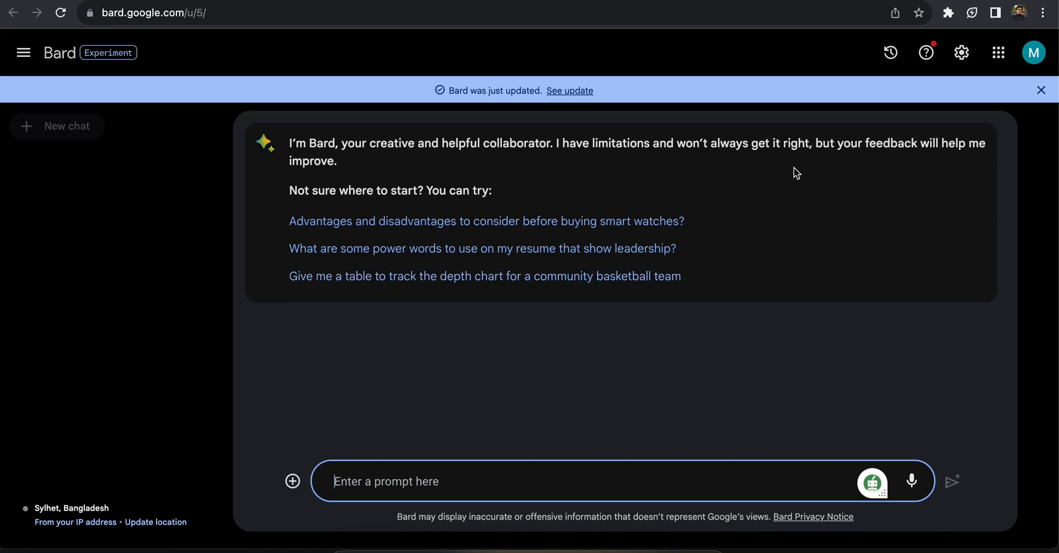
pyautogui.moveTo(648, 177)
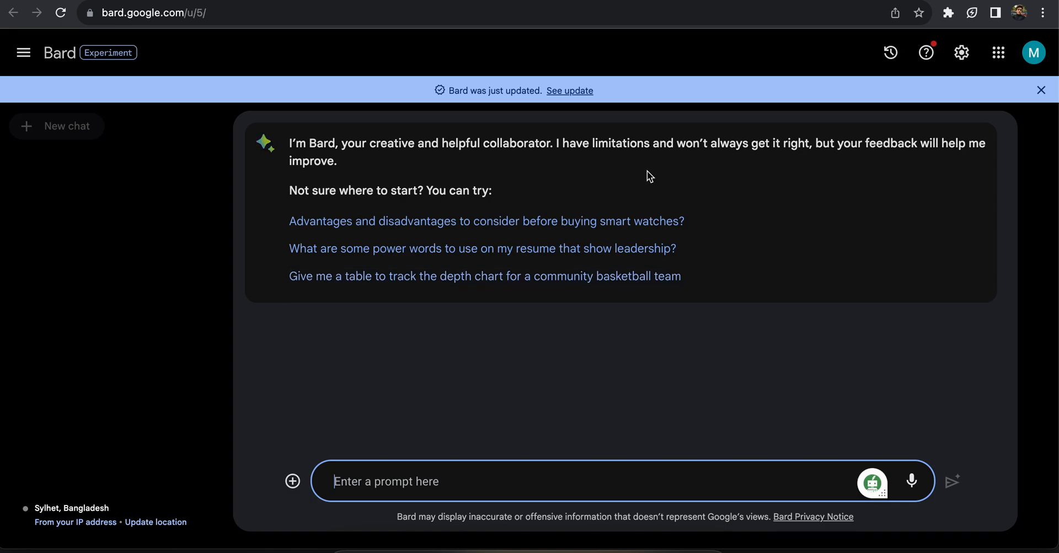